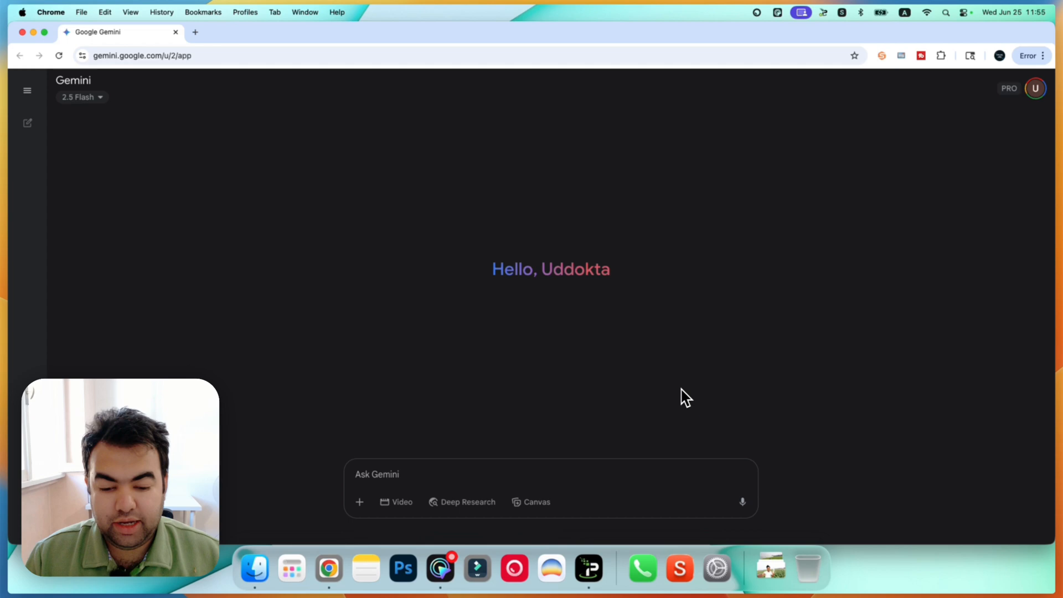
# Step: Switch Gemini's prompt bar to Video mode, revealing the generation-limit notice
pyautogui.click(396, 502)
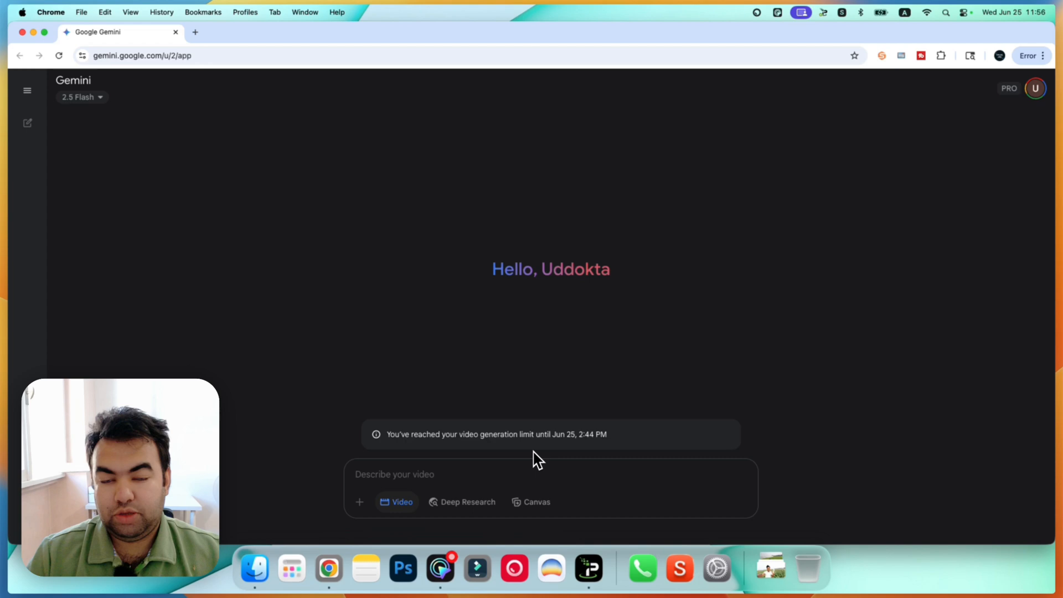
pyautogui.moveTo(331, 94)
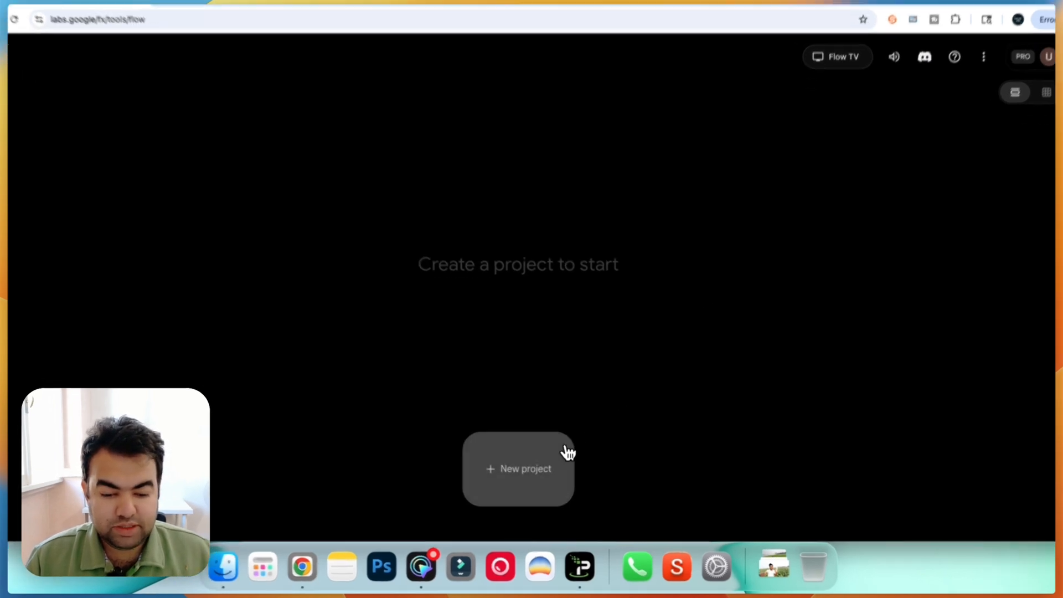
# Step: Create a new Flow project with an empty text-to-video prompt
pyautogui.click(518, 469)
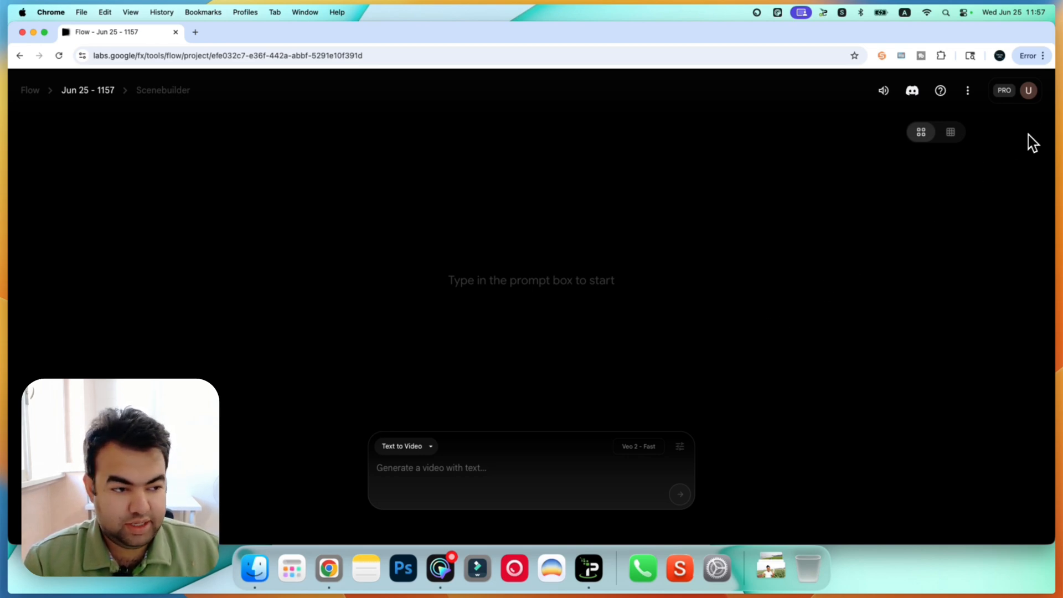
pyautogui.click(1027, 91)
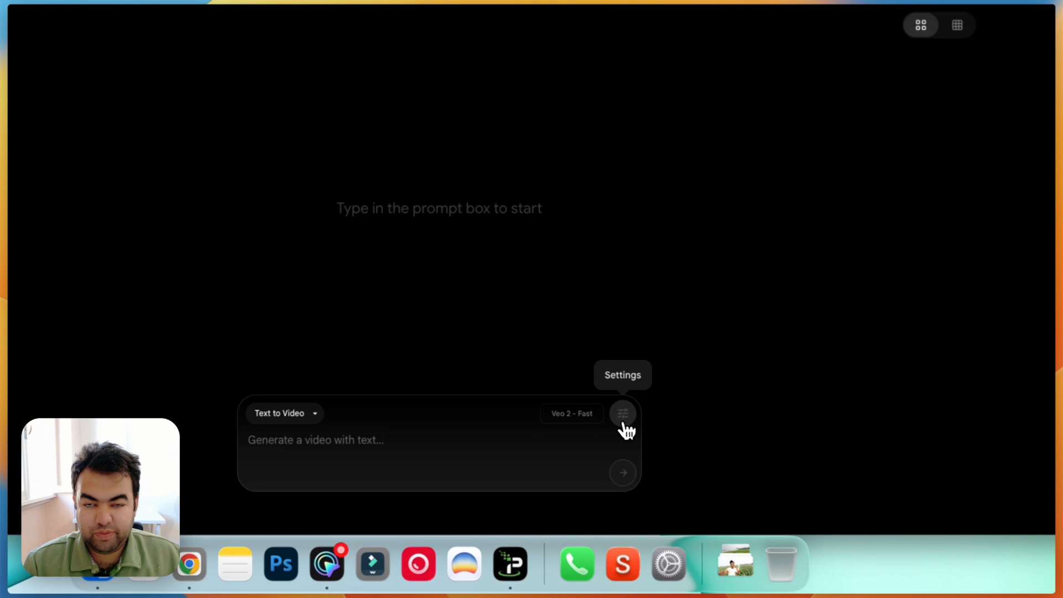
# Step: In the generation settings, compare Veo 3 Fast and Veo 3 Quality credit costs in the Model list
pyautogui.click(622, 413)
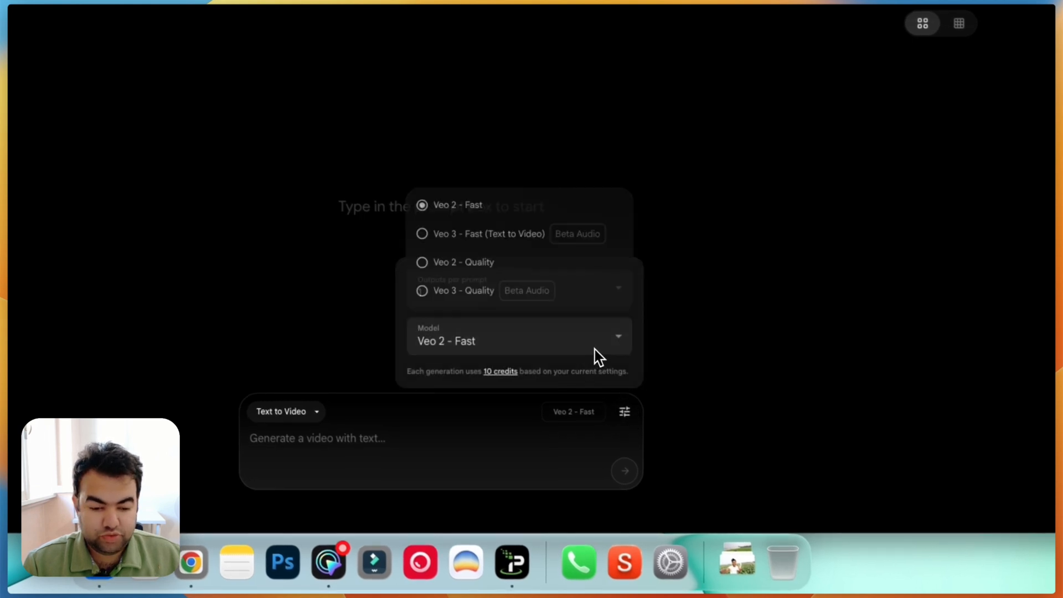
pyautogui.click(487, 233)
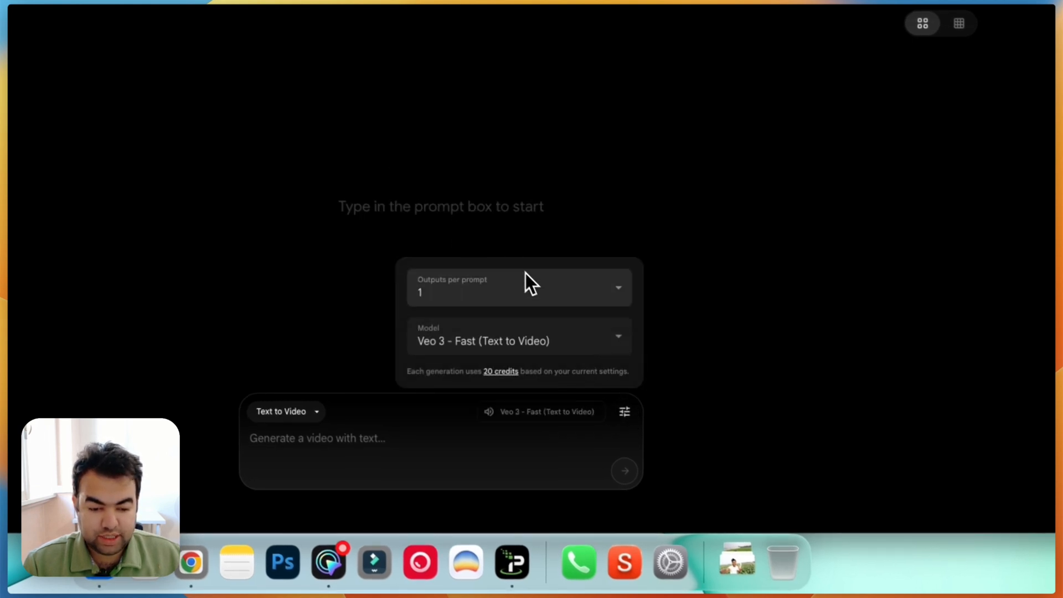
pyautogui.click(519, 341)
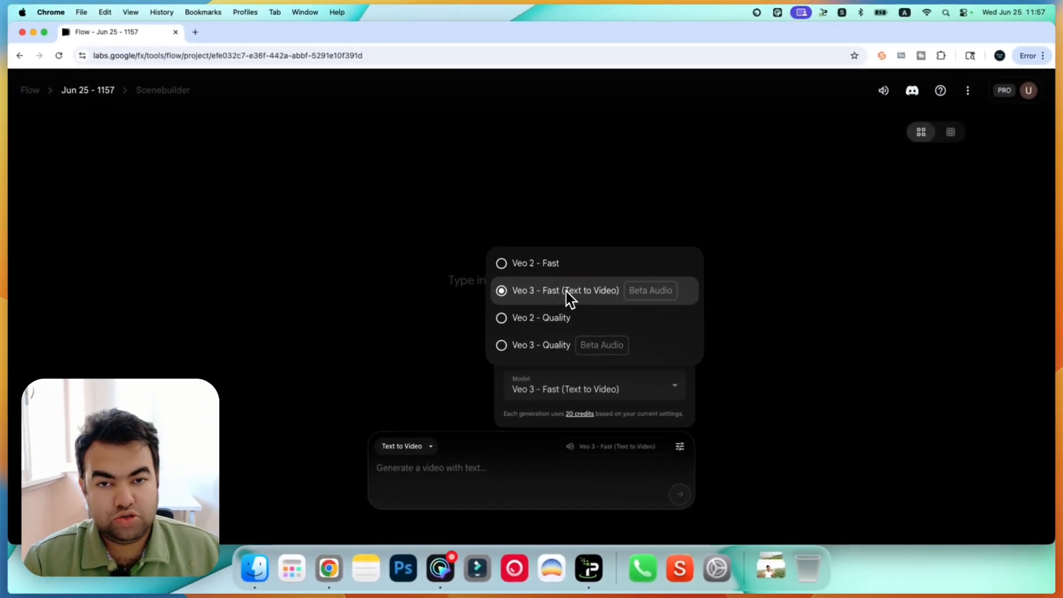
pyautogui.moveTo(546, 350)
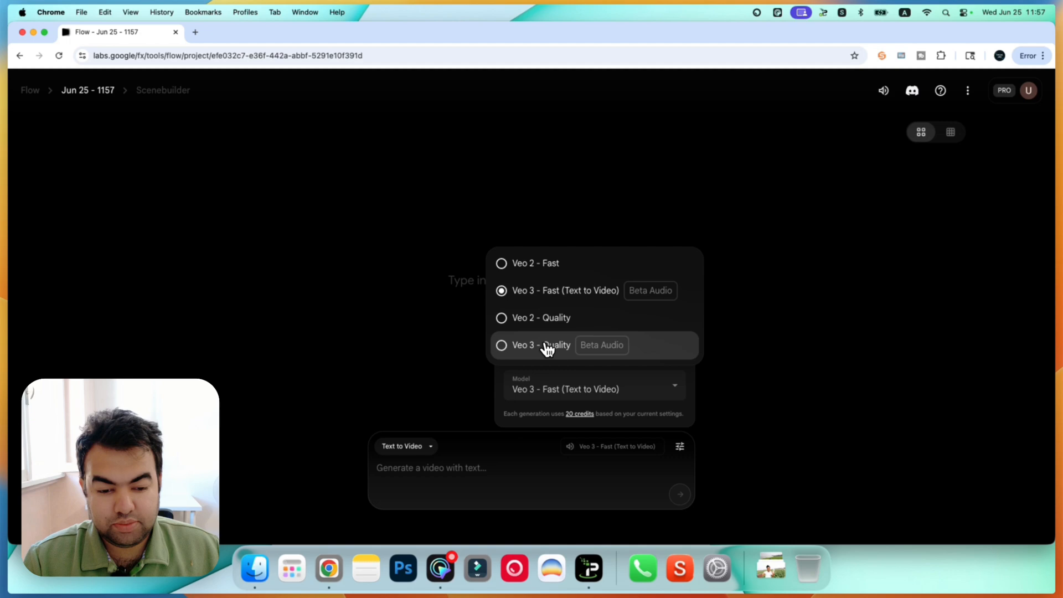
pyautogui.click(531, 345)
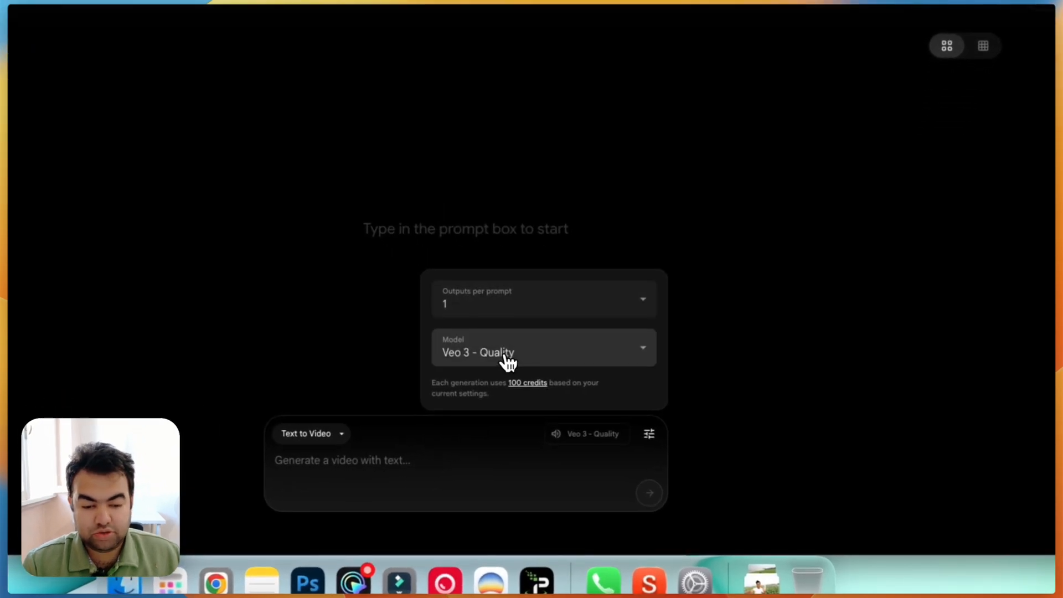
# Step: Select Veo 3 - Fast (Text to Video) at 20 credits with 1 output per prompt
pyautogui.click(544, 348)
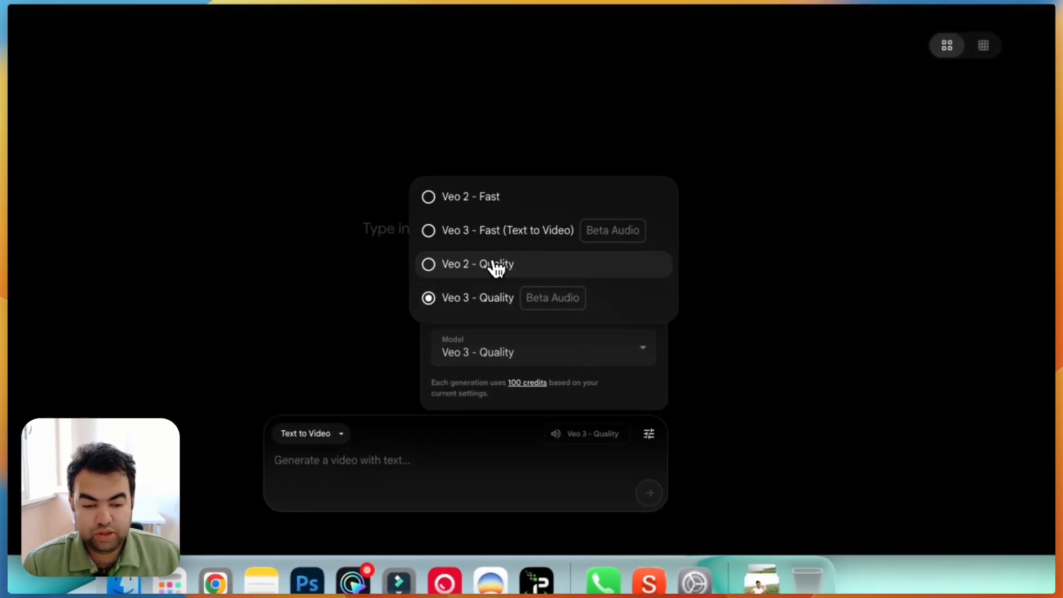
pyautogui.click(507, 230)
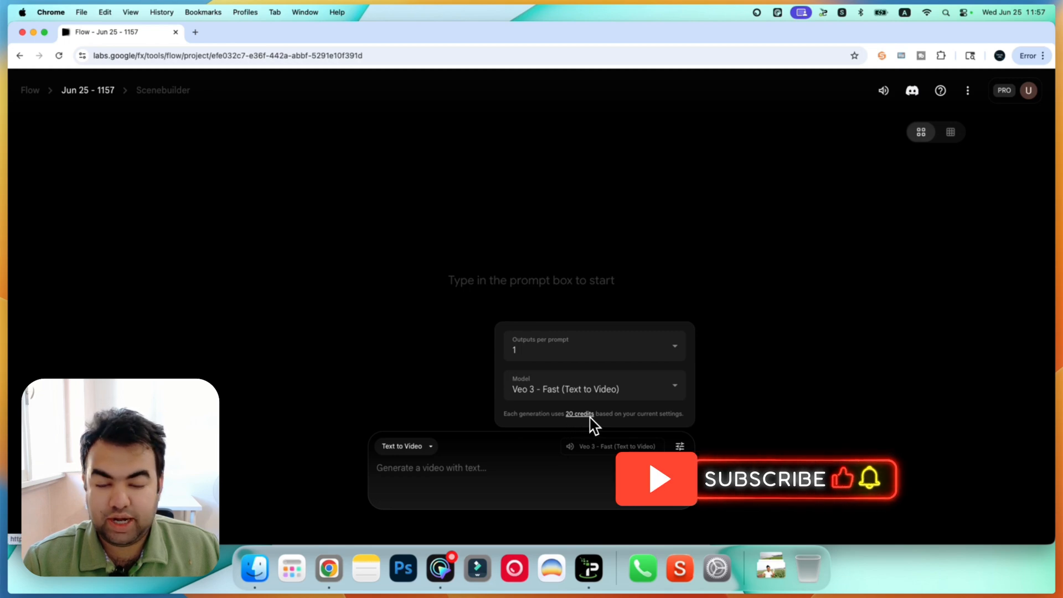
pyautogui.click(593, 389)
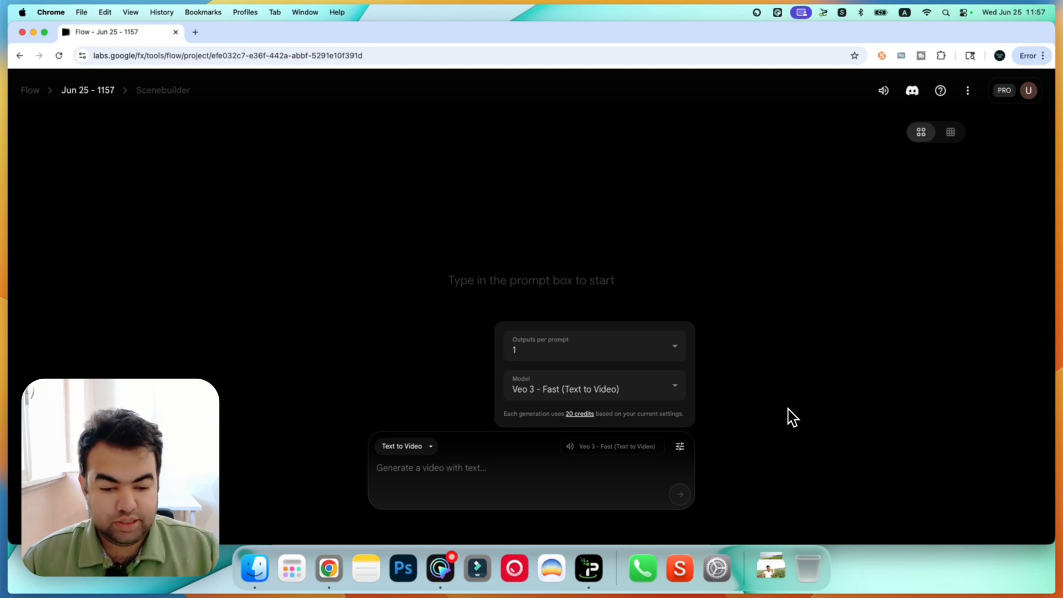
pyautogui.click(407, 447)
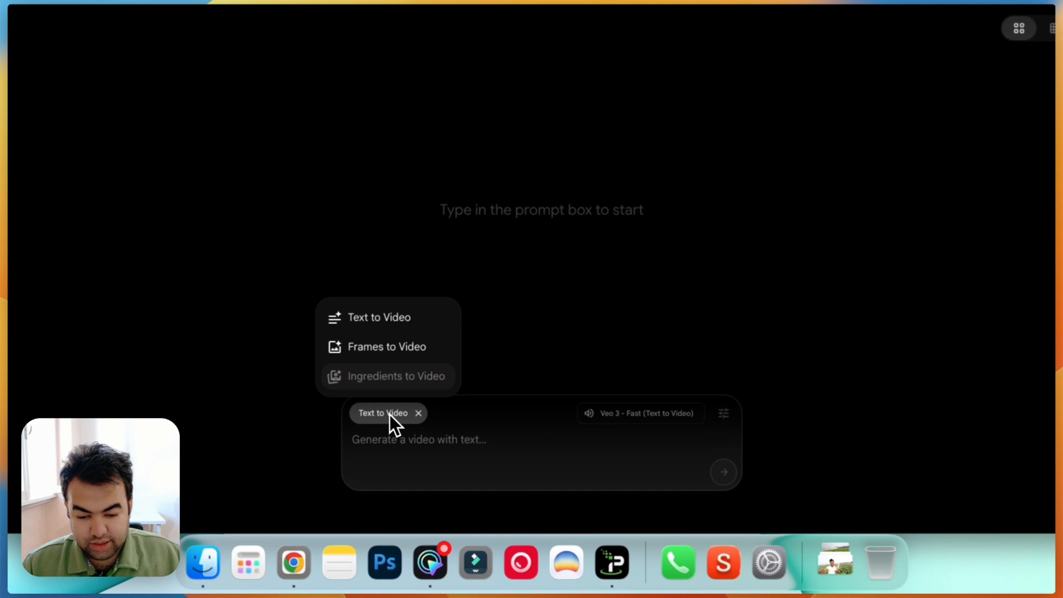
pyautogui.click(385, 346)
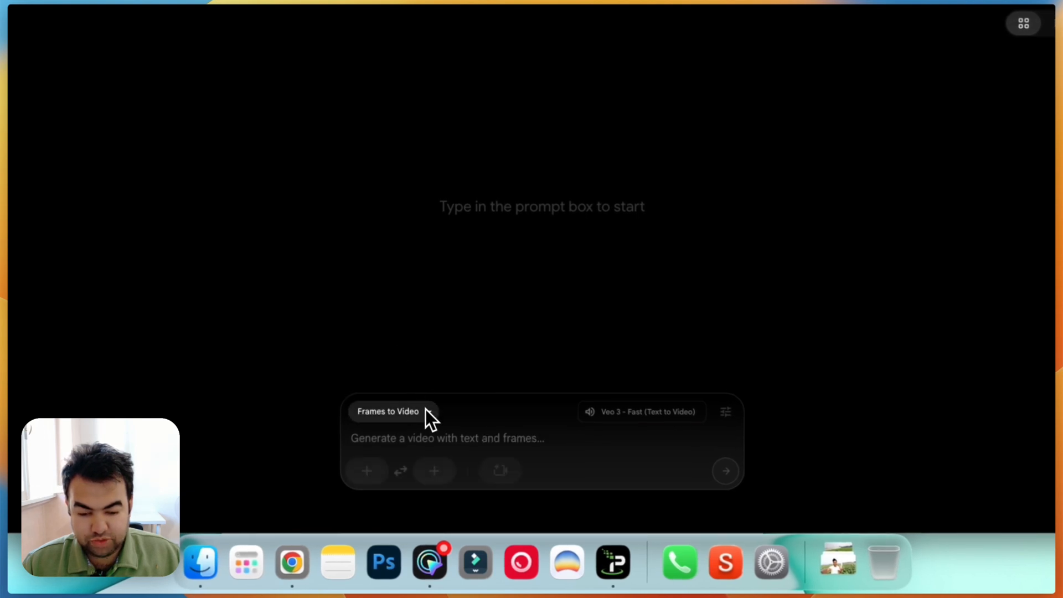
pyautogui.click(392, 411)
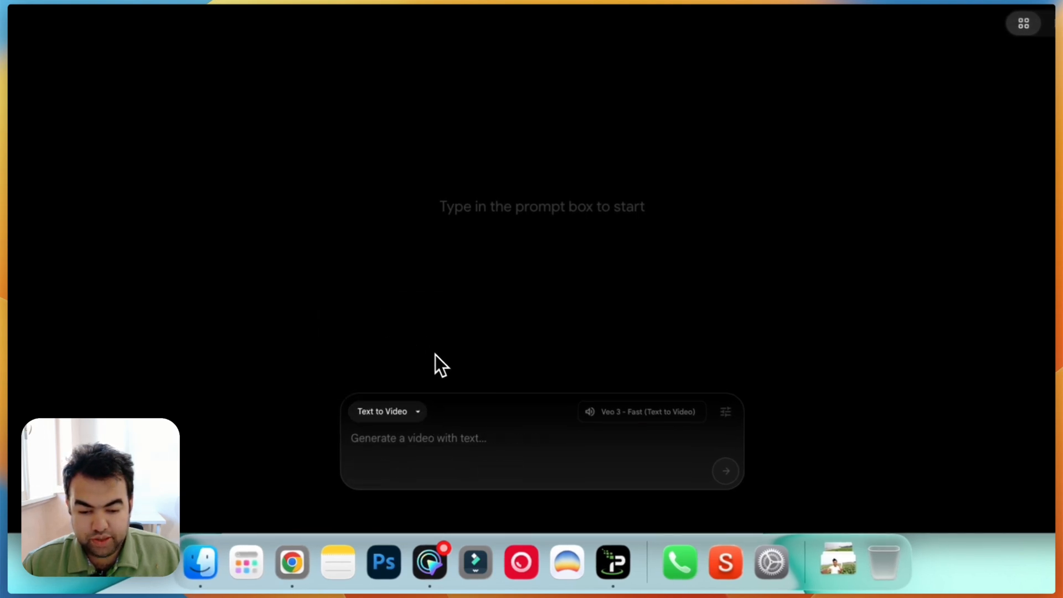
pyautogui.click(725, 412)
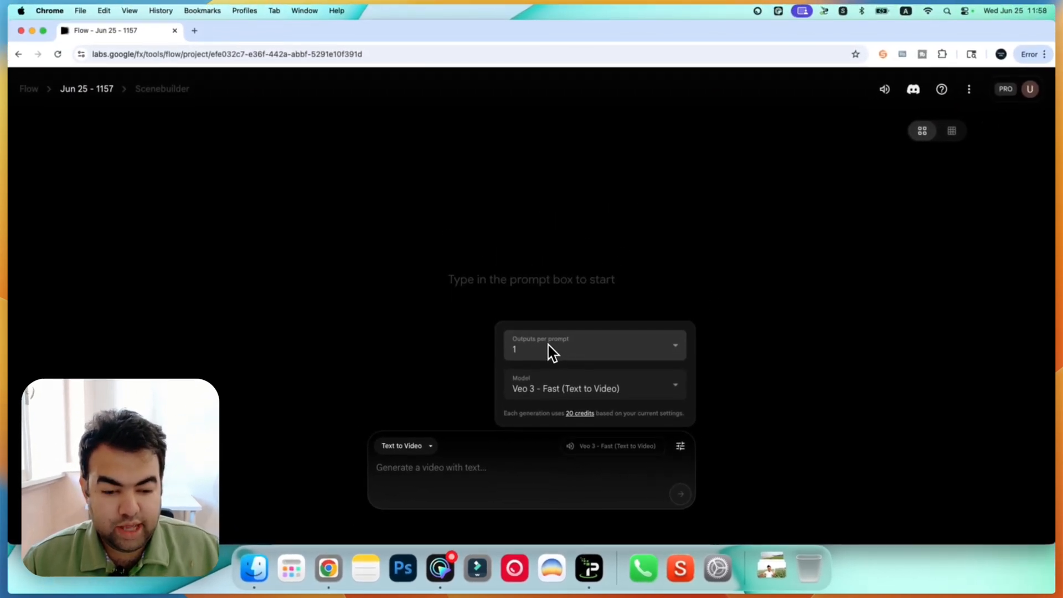
pyautogui.moveTo(779, 451)
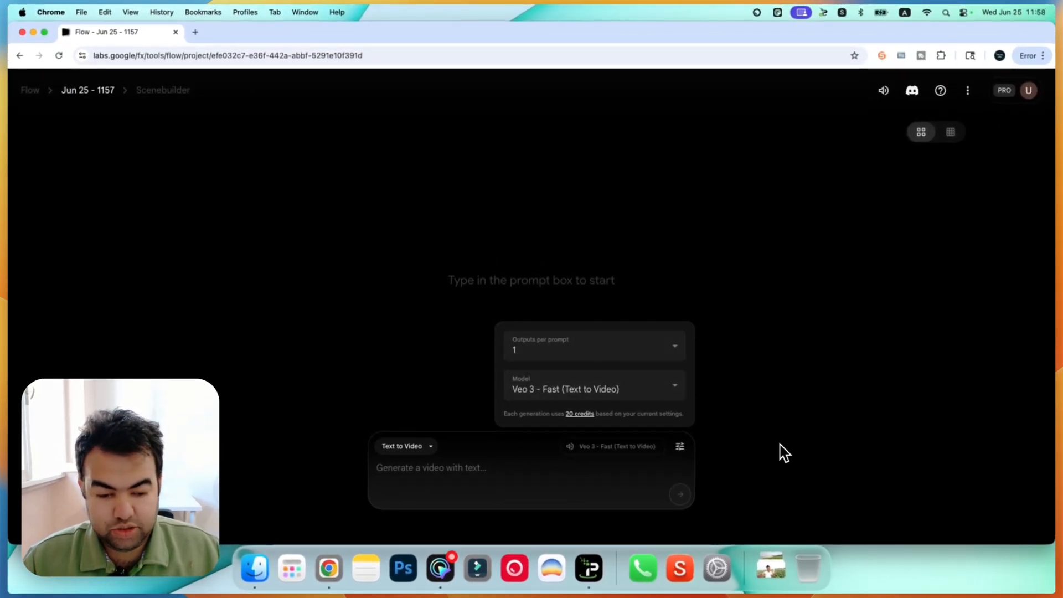
pyautogui.moveTo(761, 446)
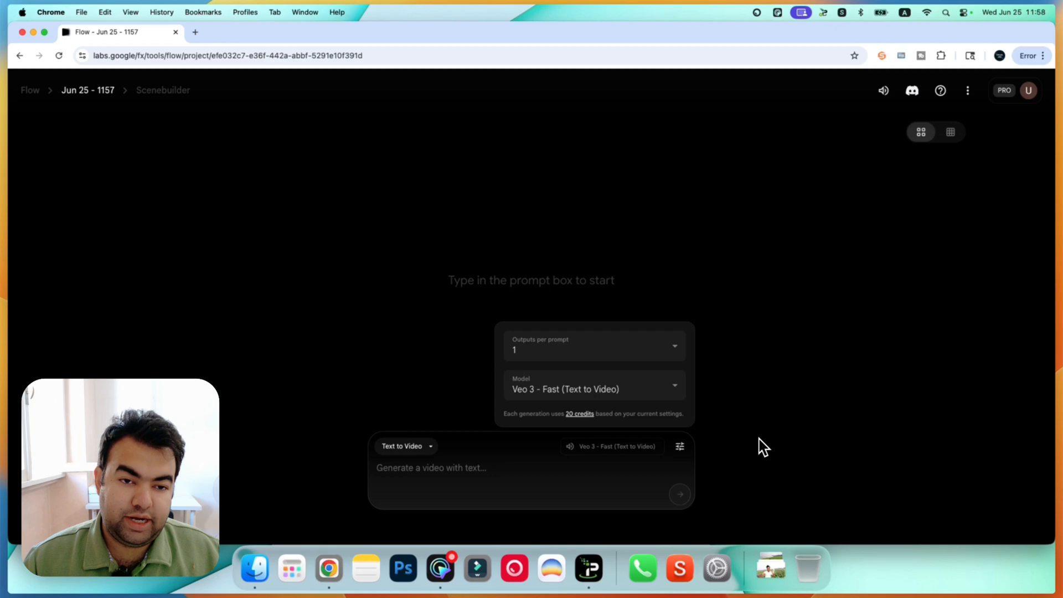